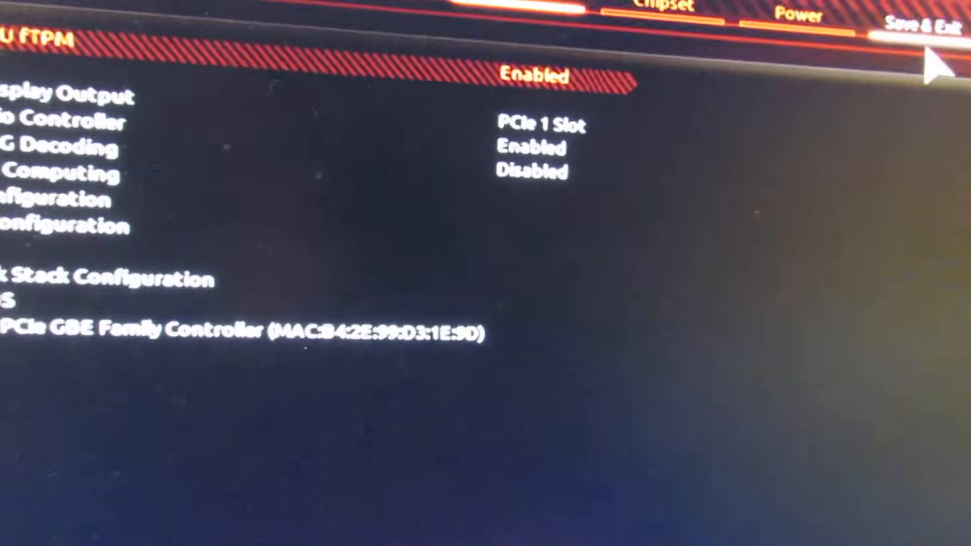
Go to the Save & Exit page now that AMD CPU fTPM is enabled.
click(910, 25)
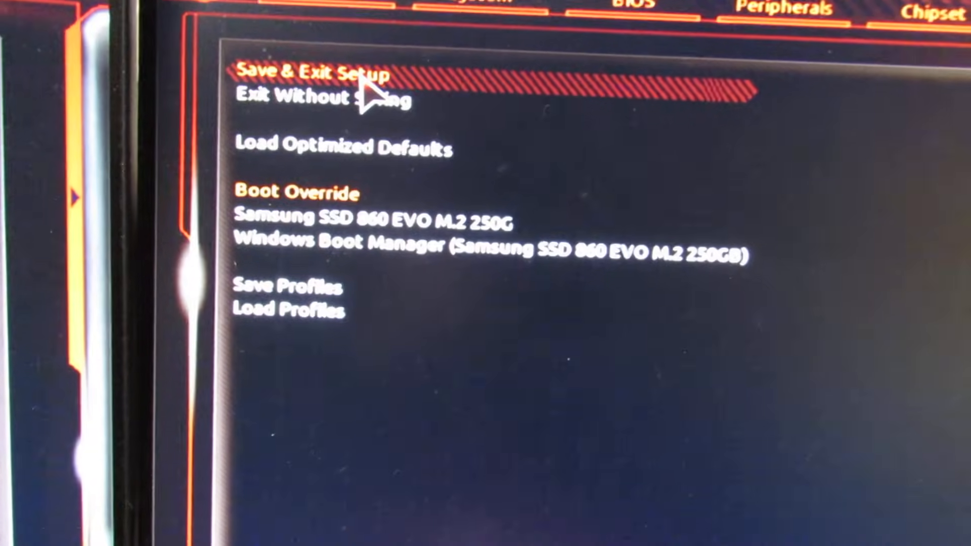
Choose Save & Exit Setup to save the fTPM change and reboot the PC.
click(313, 75)
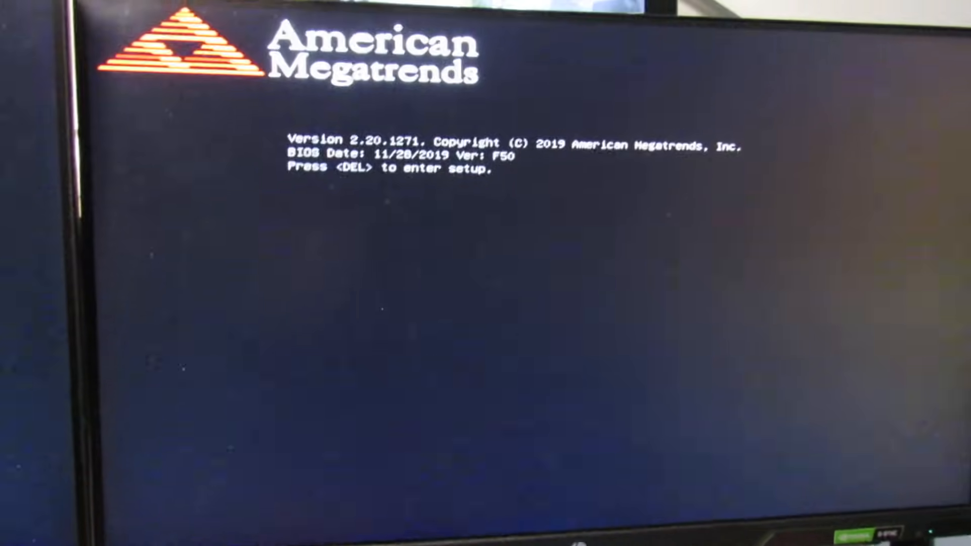